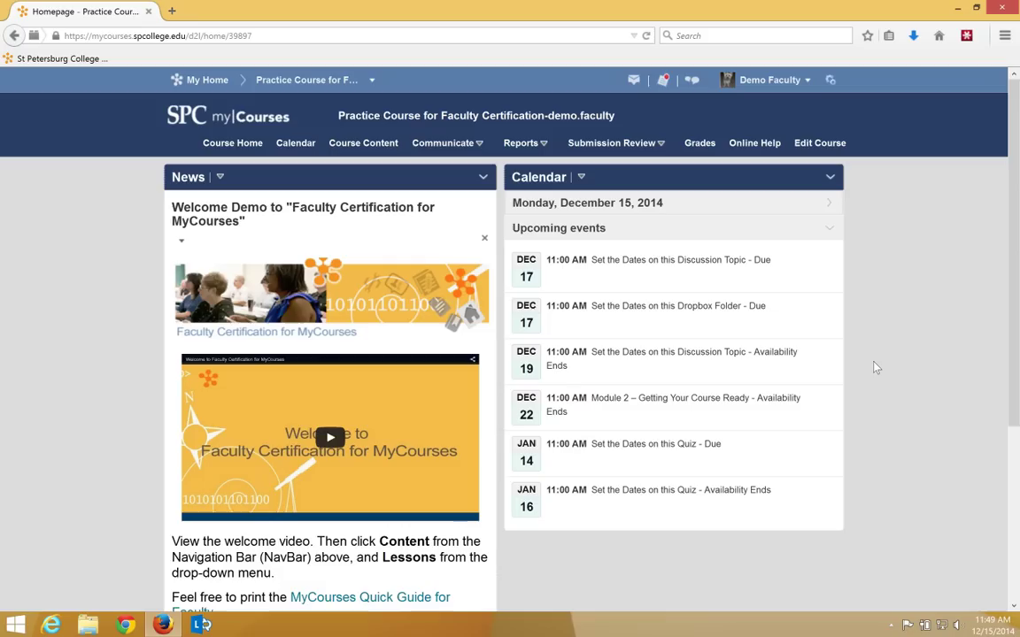
mouse_move(363, 142)
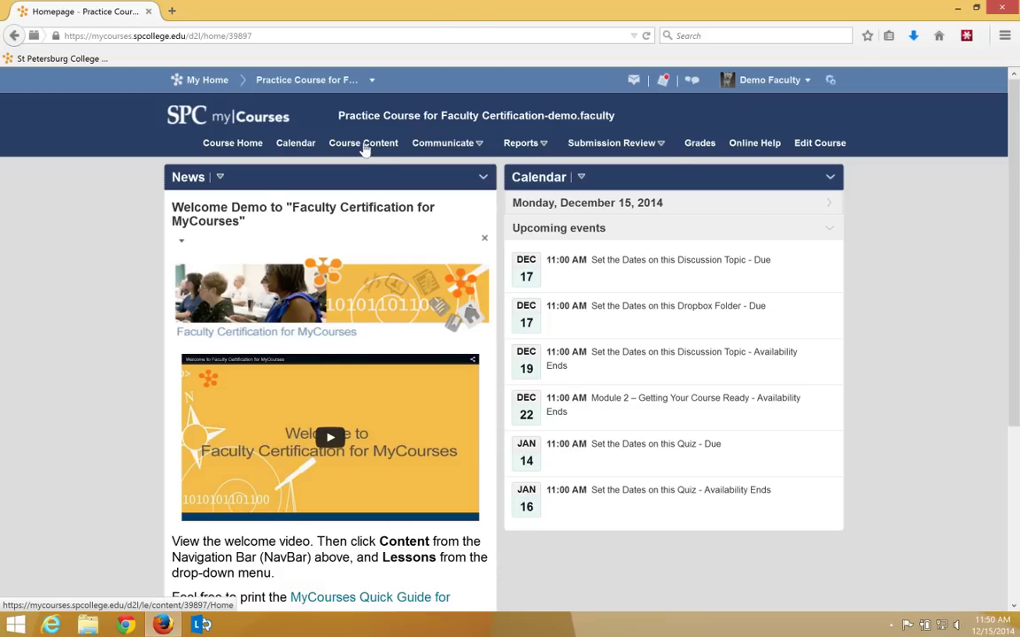
- Go to the Practice Course's Course Content area from the course NavBar
left_click(363, 142)
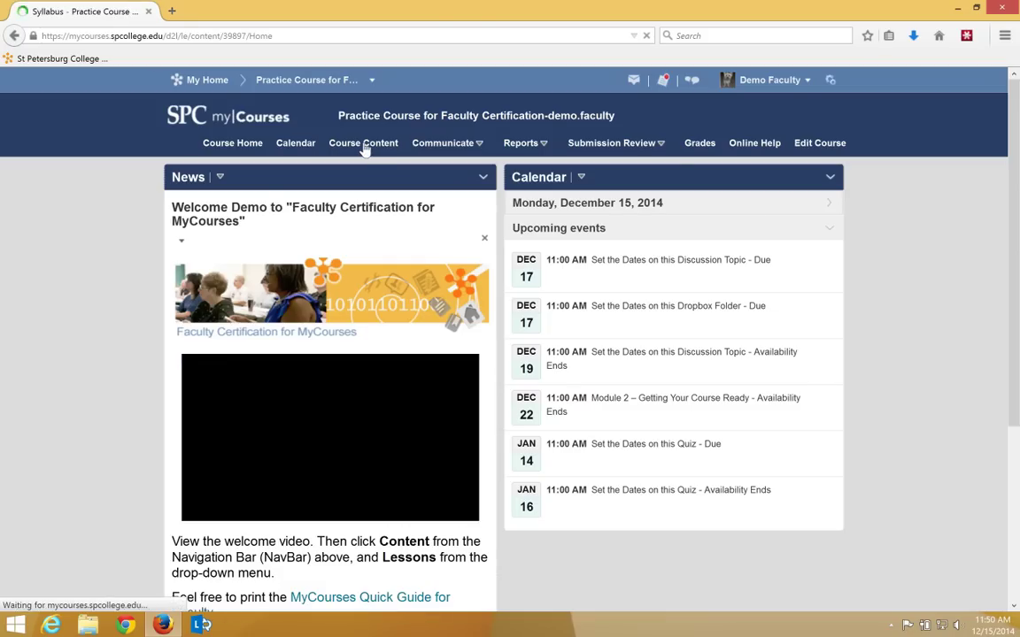
- Show the Syllabus topic, which has no description or attachment yet
left_click(363, 142)
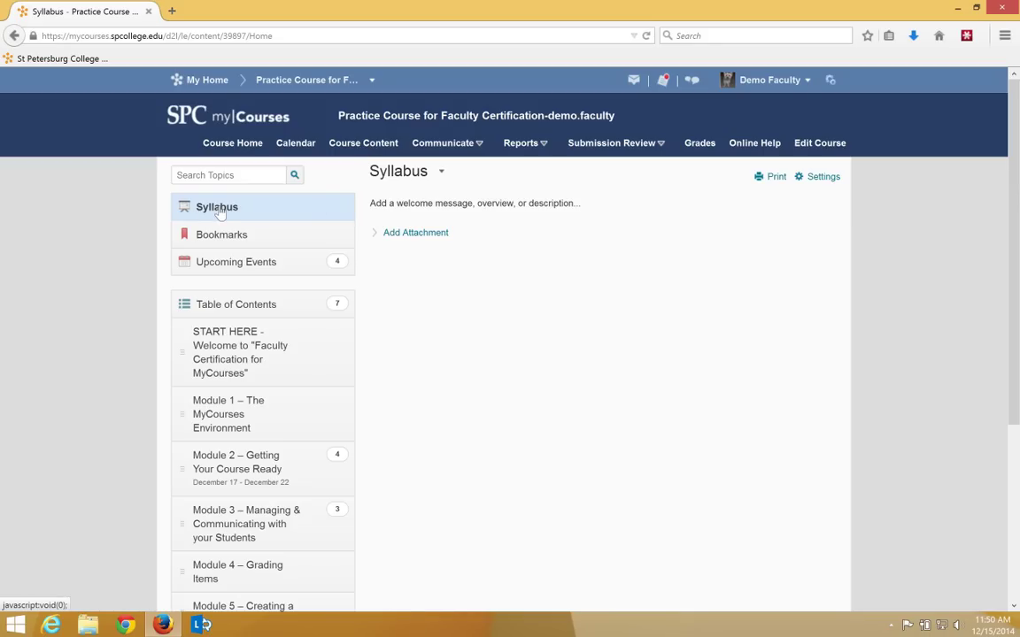
mouse_move(563, 269)
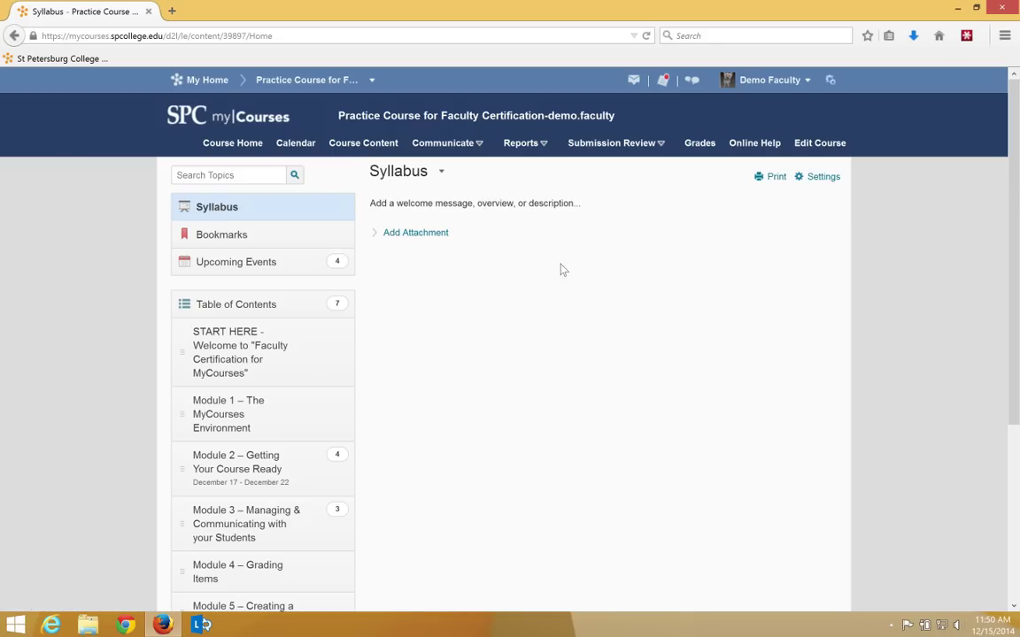
mouse_move(487, 202)
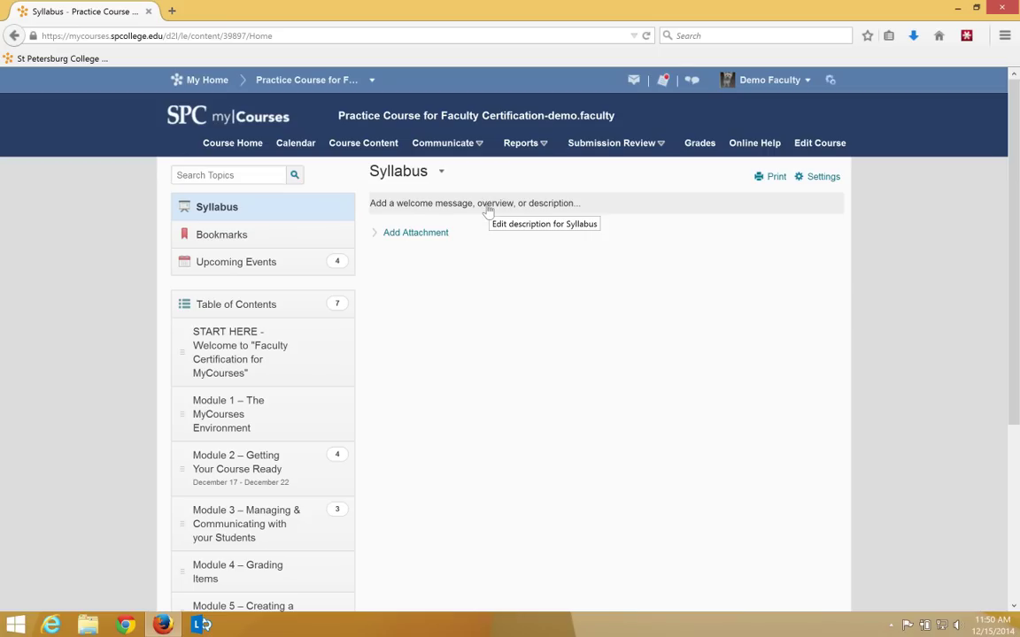
- Leave the Syllabus description unchanged and choose Add Attachment to bring up the Add a File window
left_click(475, 202)
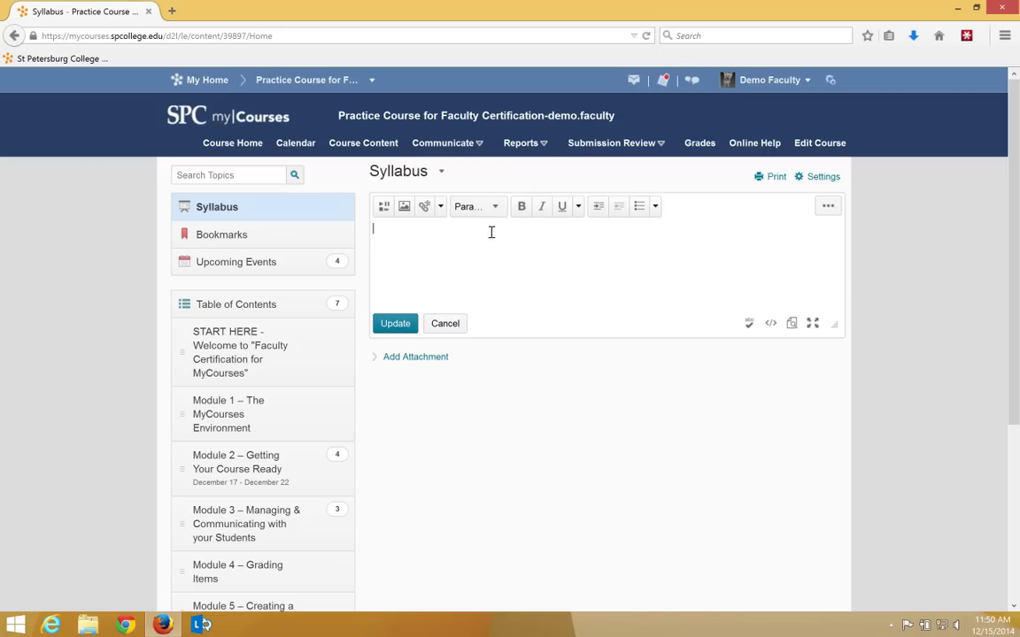
mouse_move(468, 241)
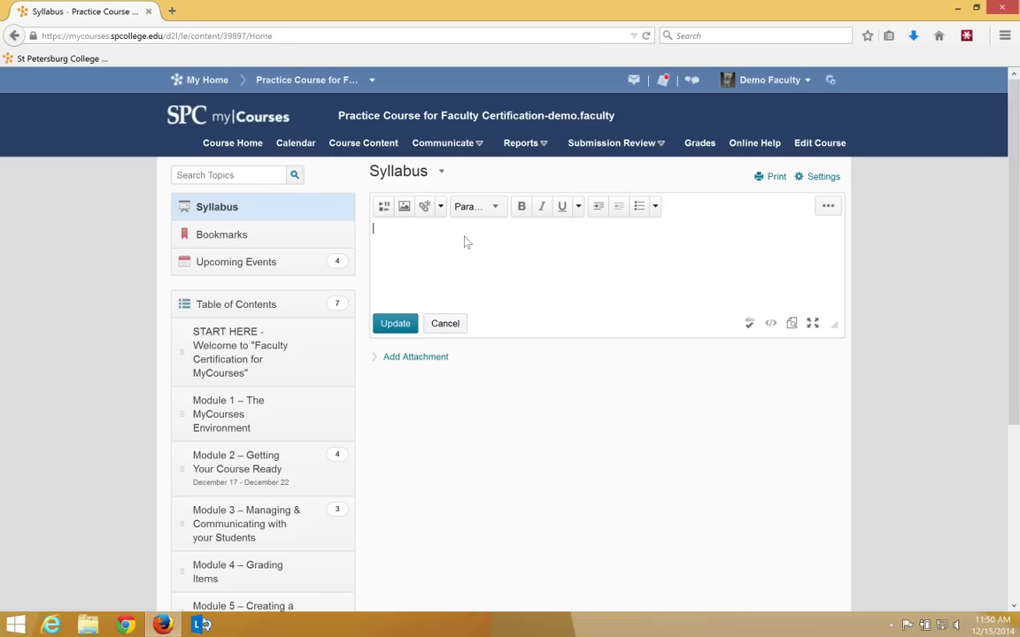
mouse_move(459, 250)
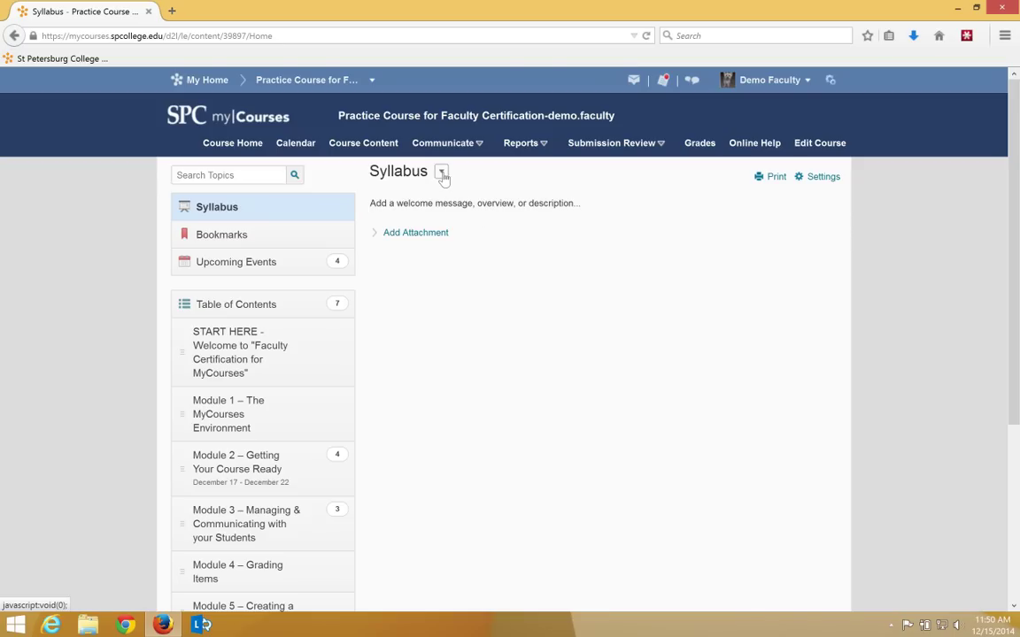
left_click(414, 232)
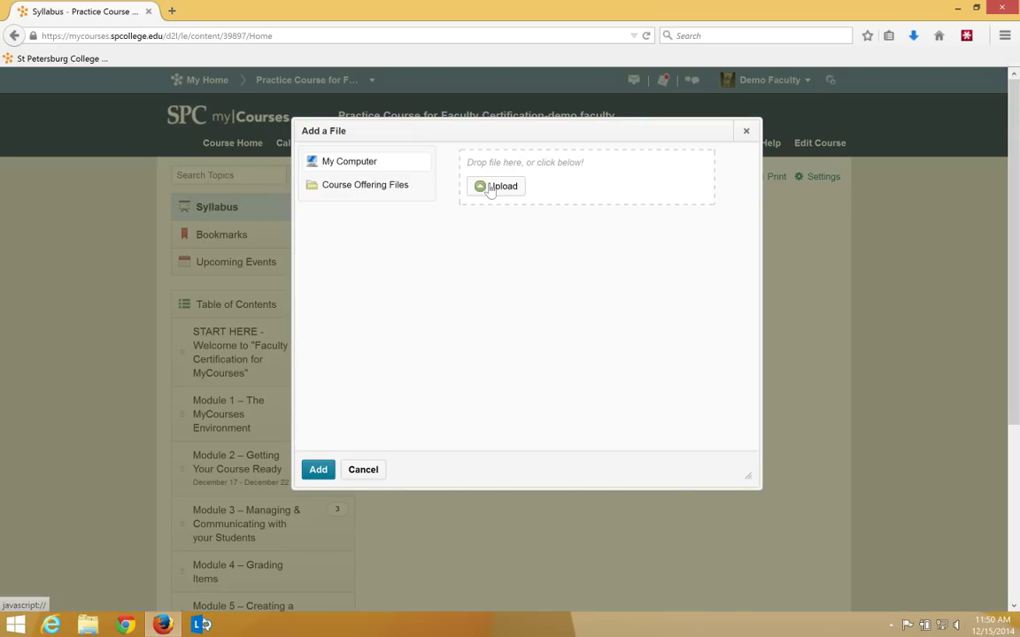
- Upload CGS1100_syllabus.docx from the Desktop and attach it to the Syllabus, showing 'Attachment saved'
left_click(496, 186)
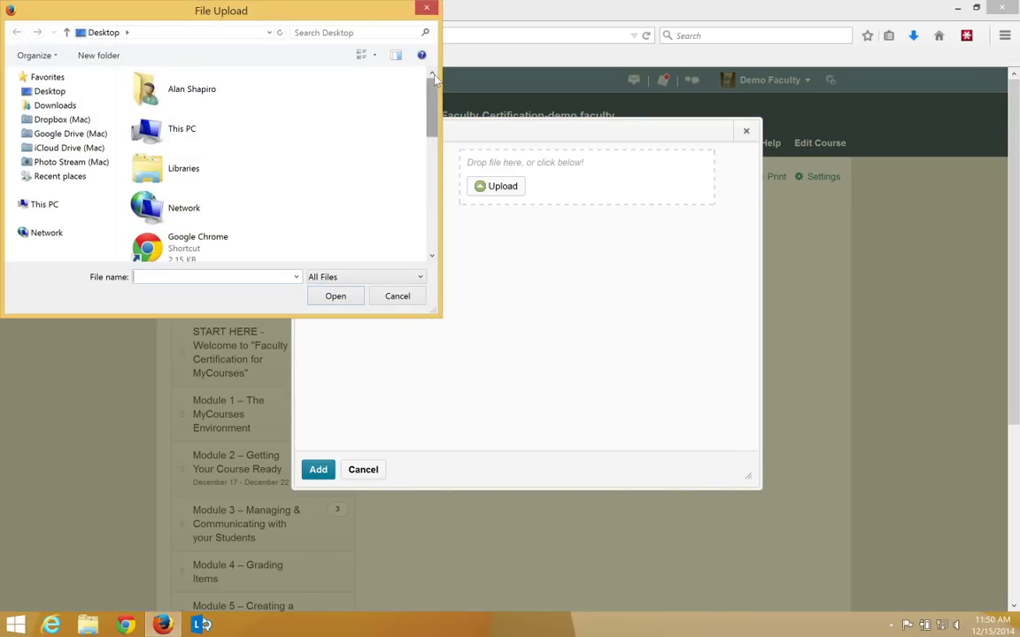
scroll("down", 3)
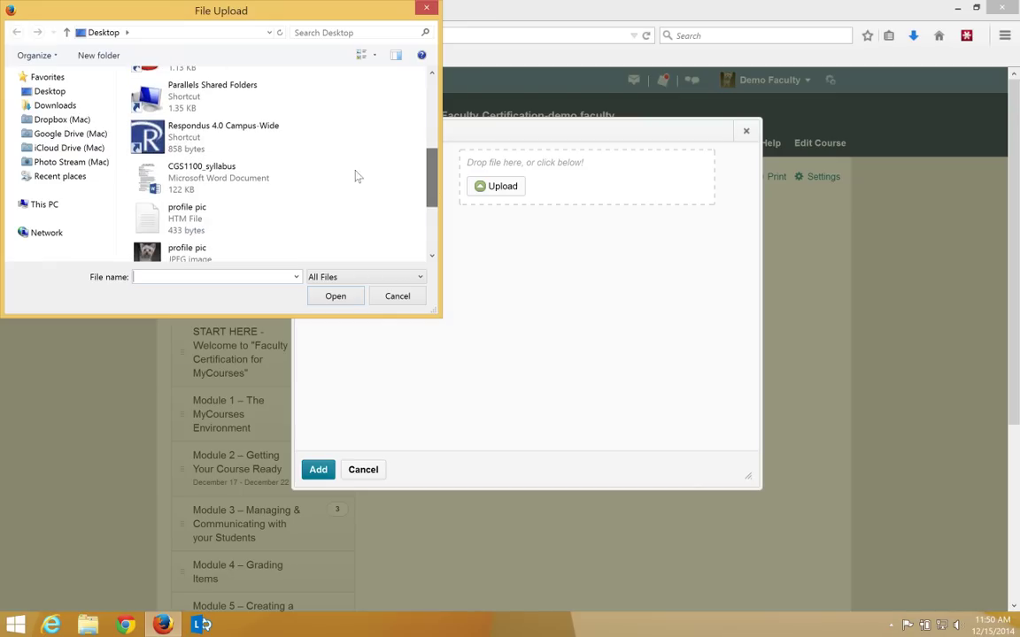
left_click(202, 177)
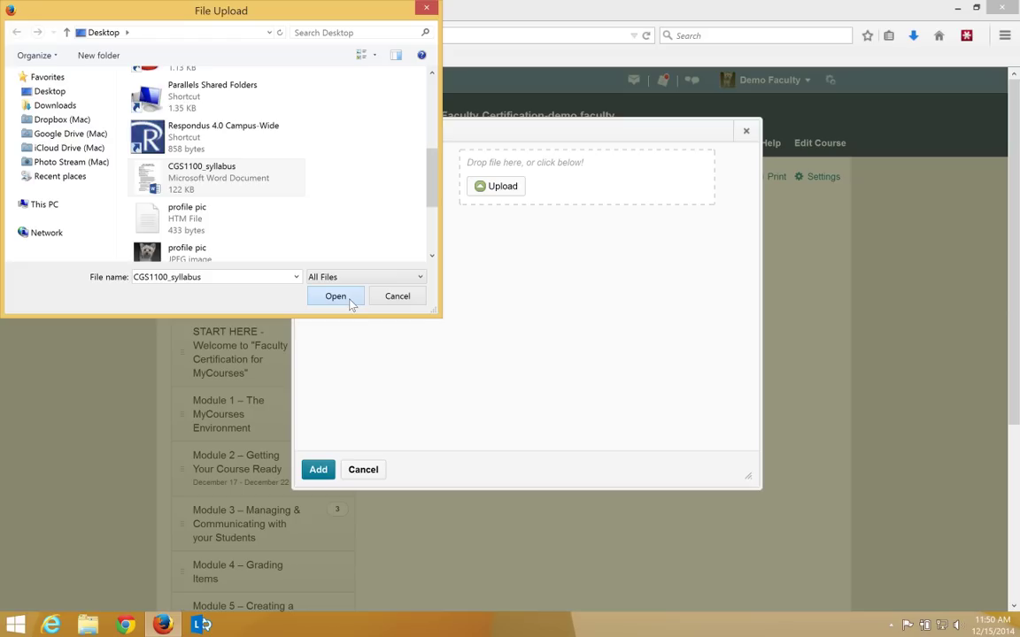
left_click(335, 296)
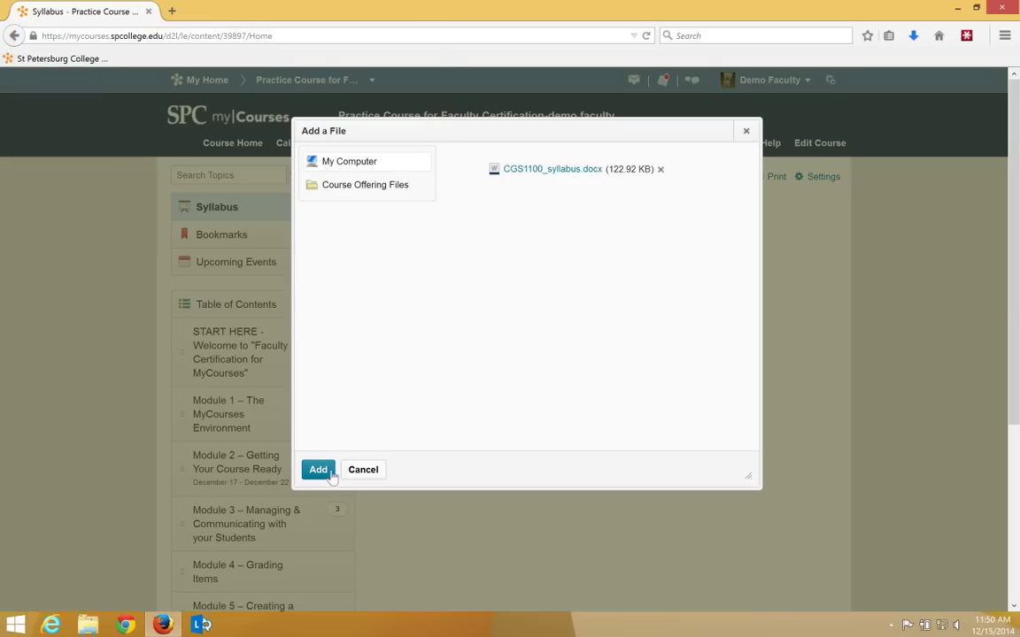
left_click(319, 469)
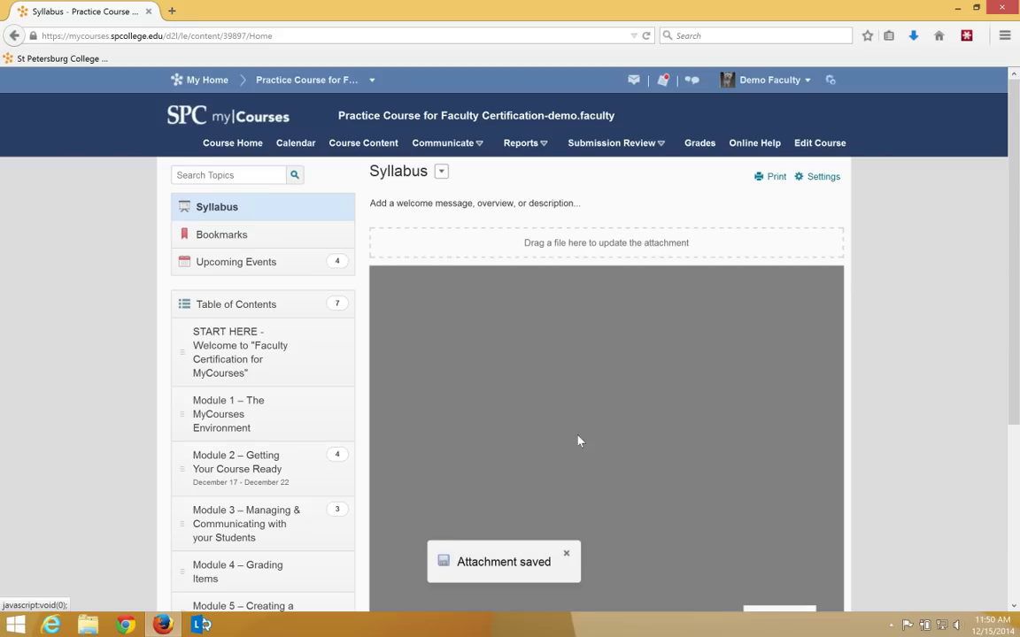
mouse_move(696, 442)
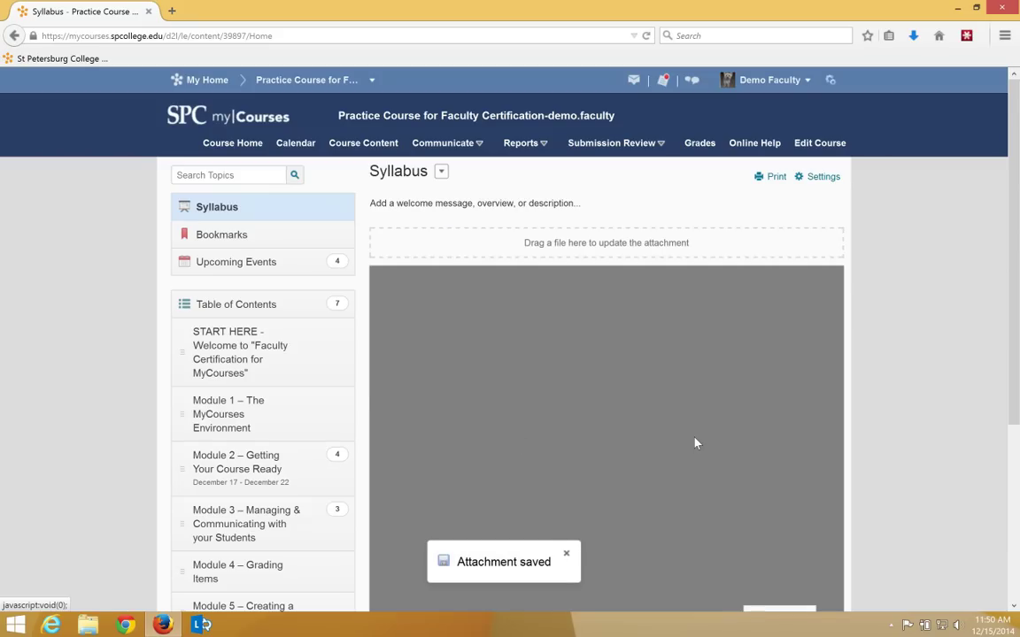